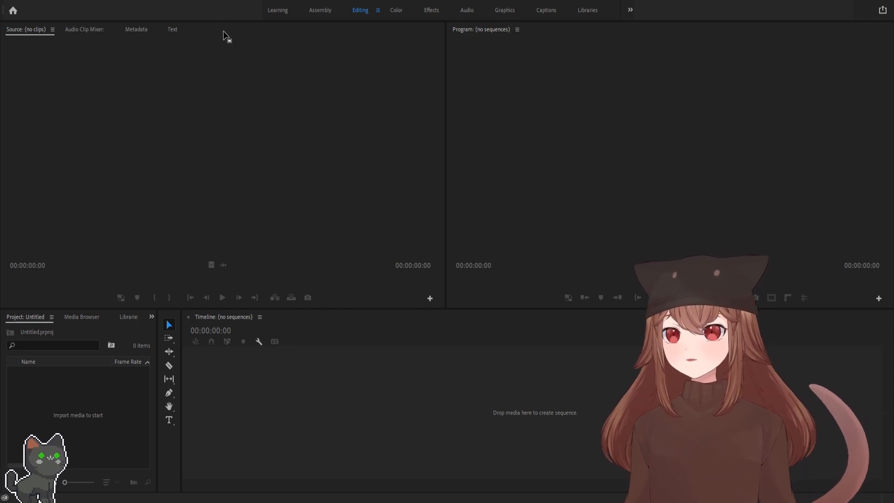
- Show the Effect Controls panel grouped with the Source monitor via the Window menu
click(183, 29)
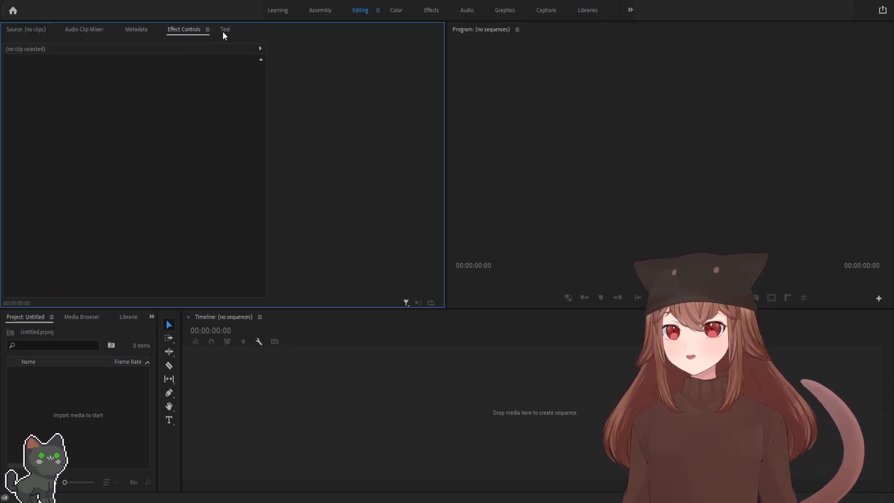